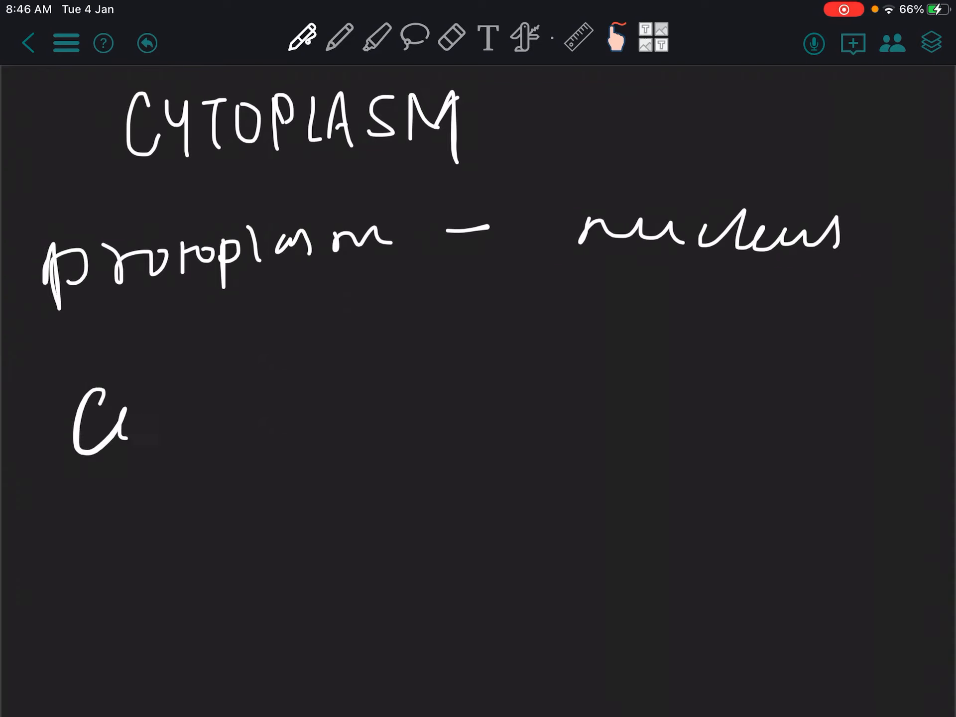
Handwrite 'Cytoplasm' below the protoplasm line and start a branching bracket beside it
left_click_drag(109, 421, 299, 421)
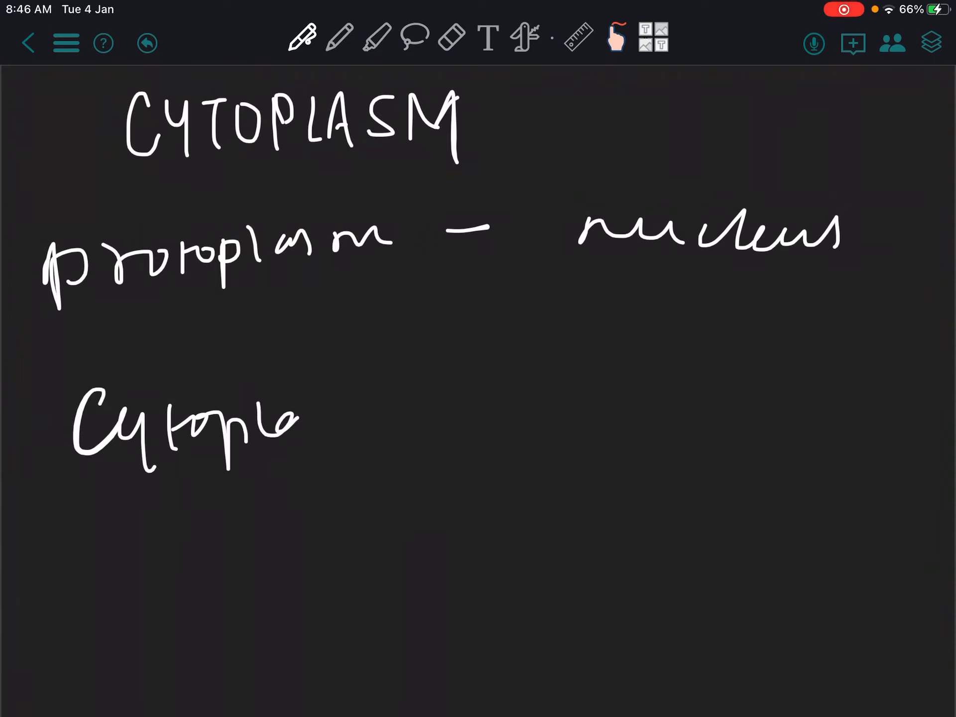
left_click_drag(287, 420, 482, 335)
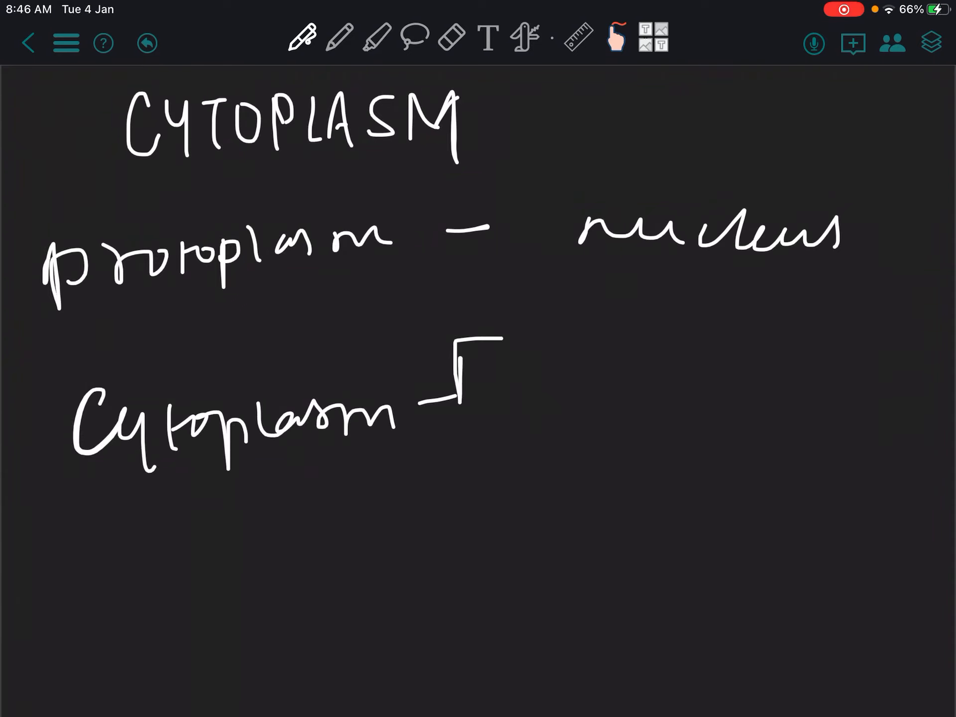
left_click_drag(536, 316, 549, 299)
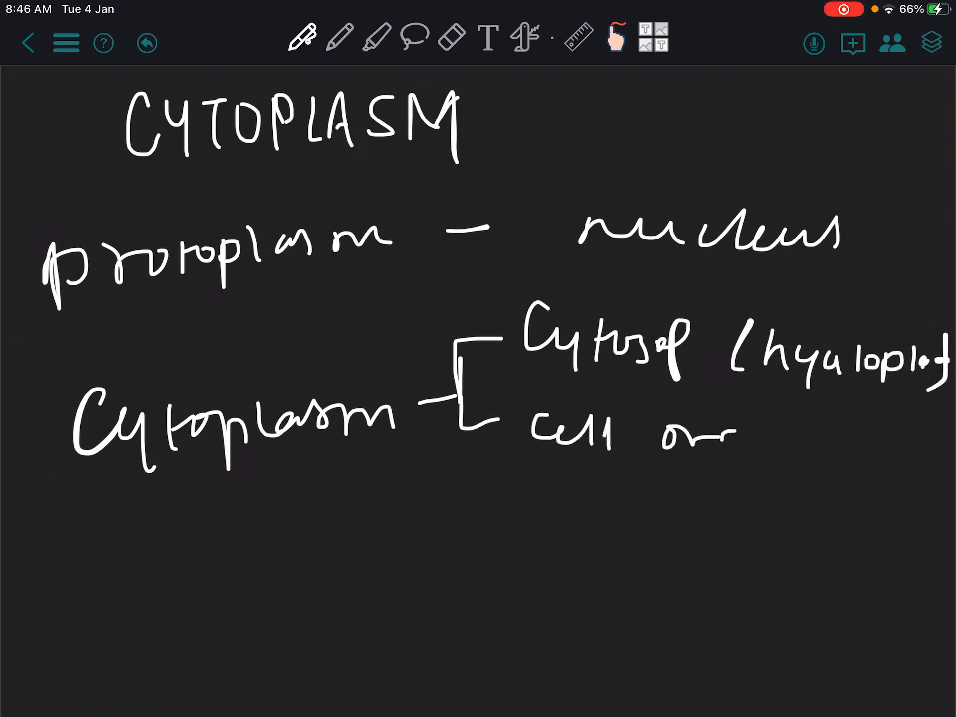
Write 'cell organelles' on the second branch and add an empty third branch
left_click_drag(664, 433, 884, 445)
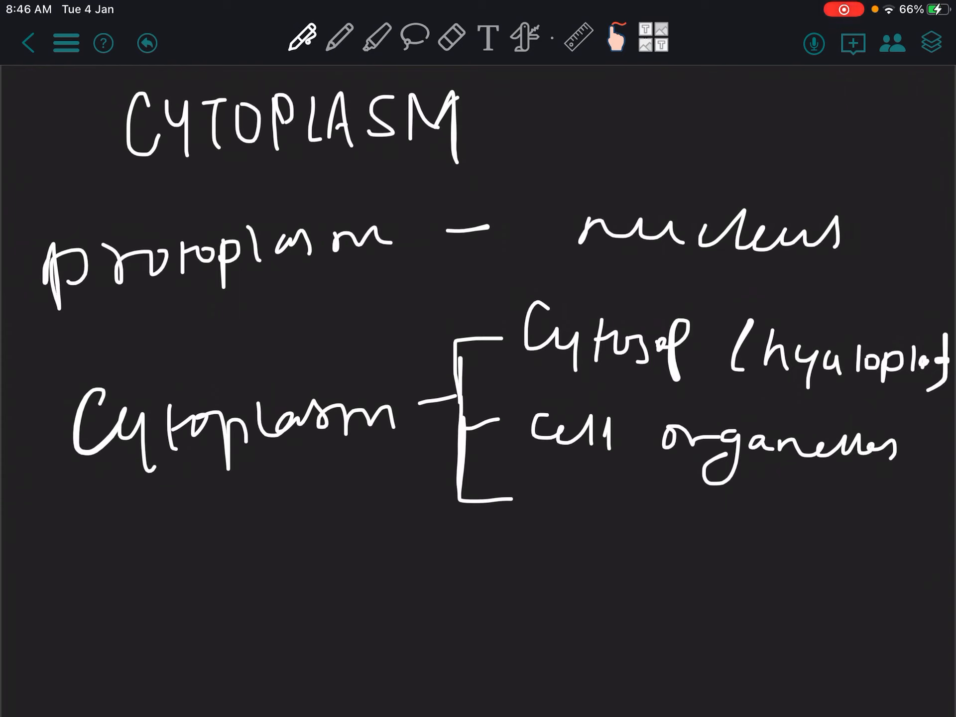
left_click_drag(555, 494, 567, 512)
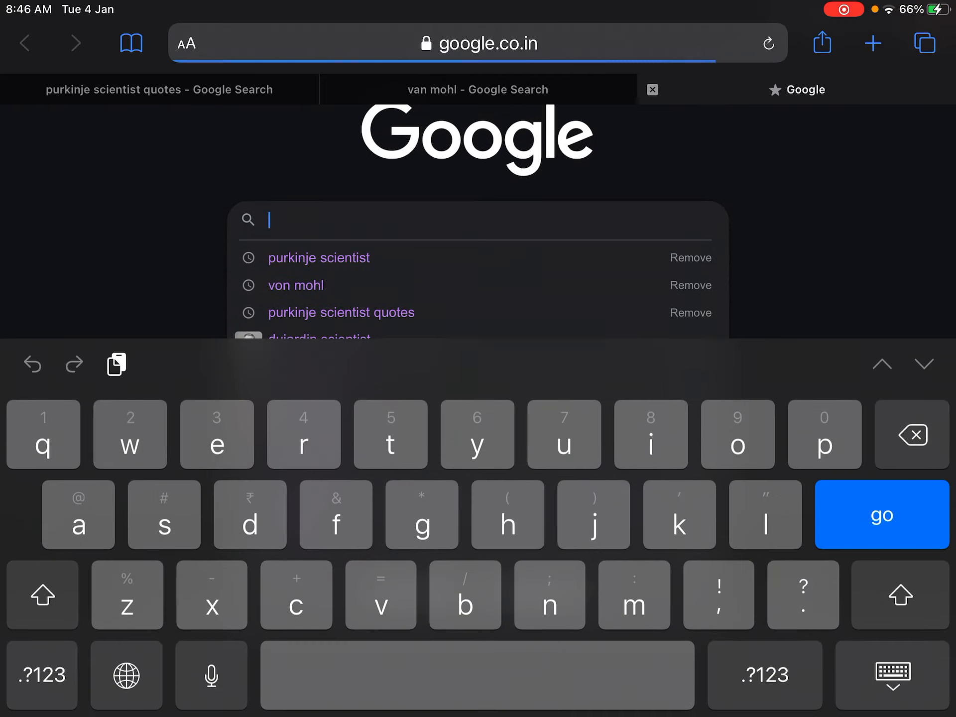
Search Google for 'cytosol meaning' and skim the results
type("cytosol")
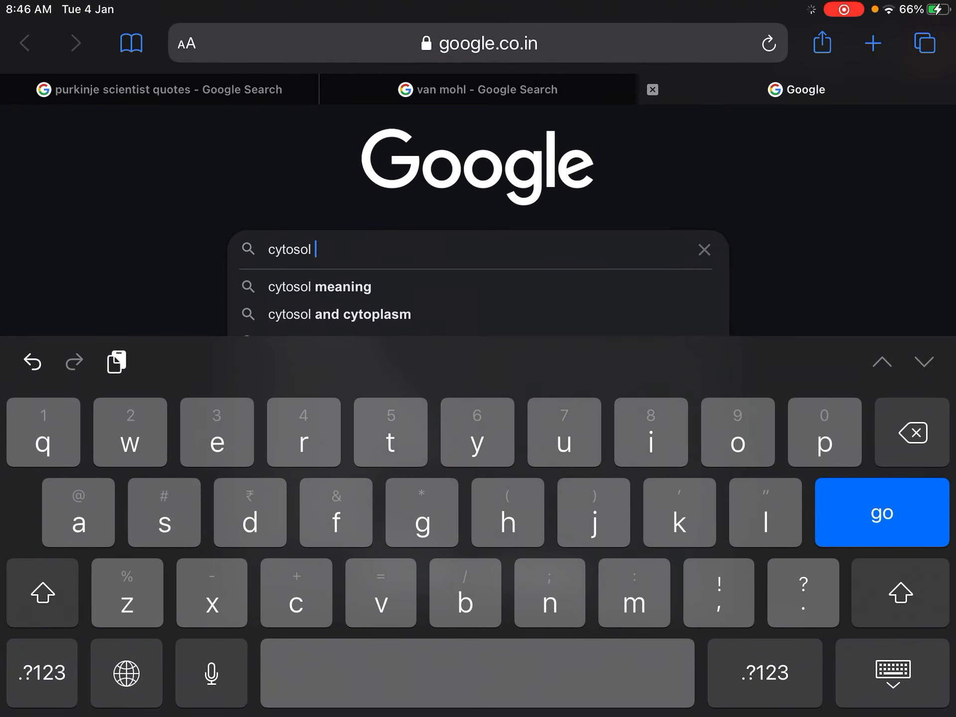
left_click(320, 287)
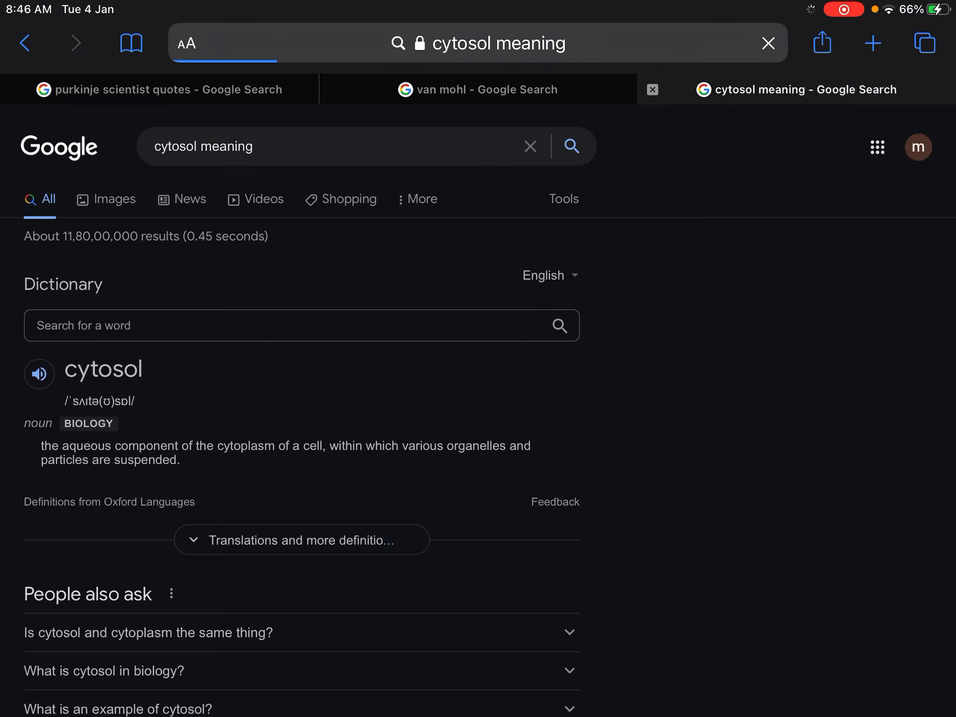
scroll("down", 3)
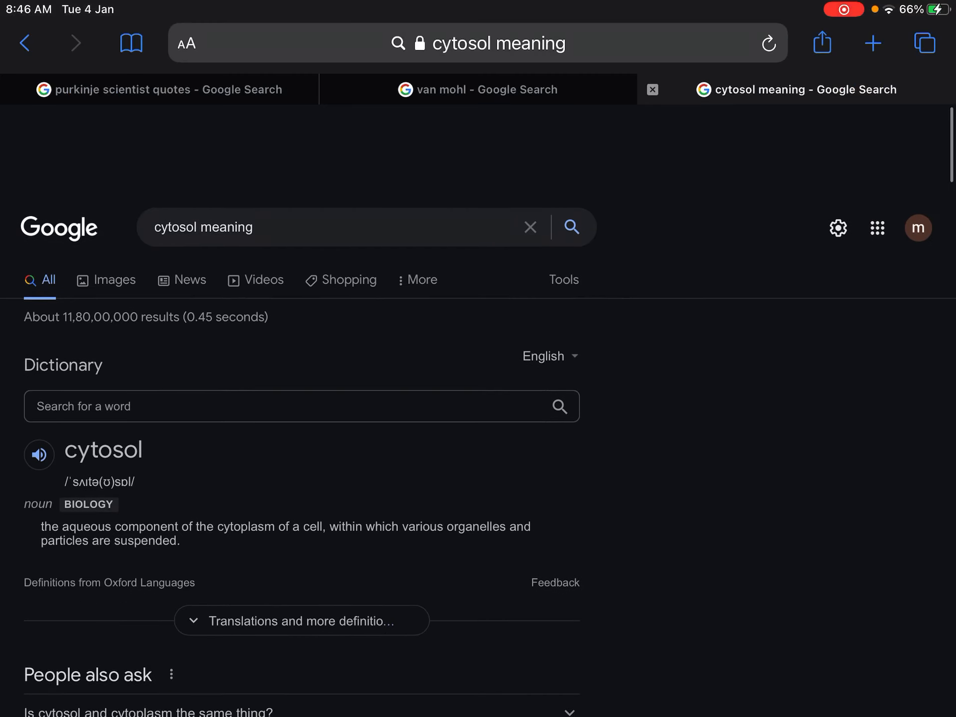
Search Google for 'hyaloplasma organelles' and open a result
type("hy")
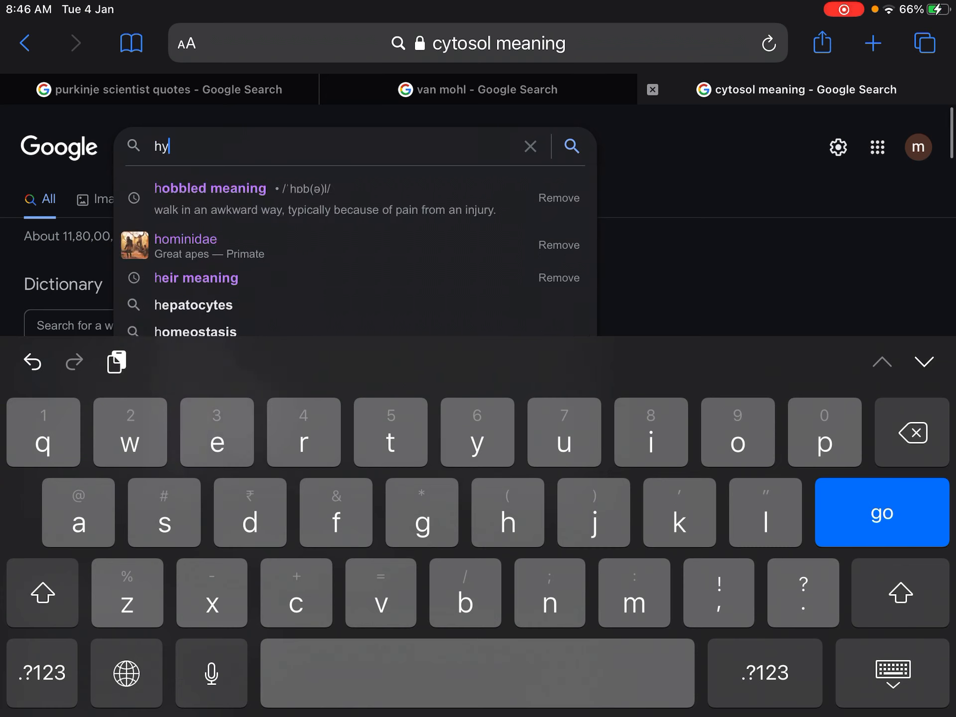
type("yalopl")
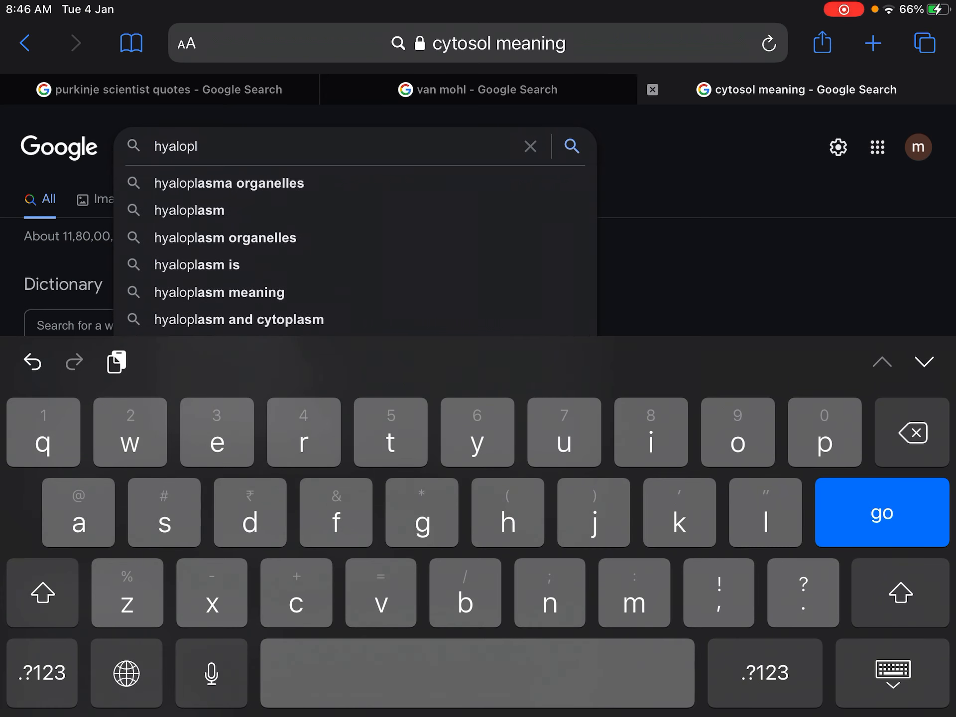
left_click(229, 184)
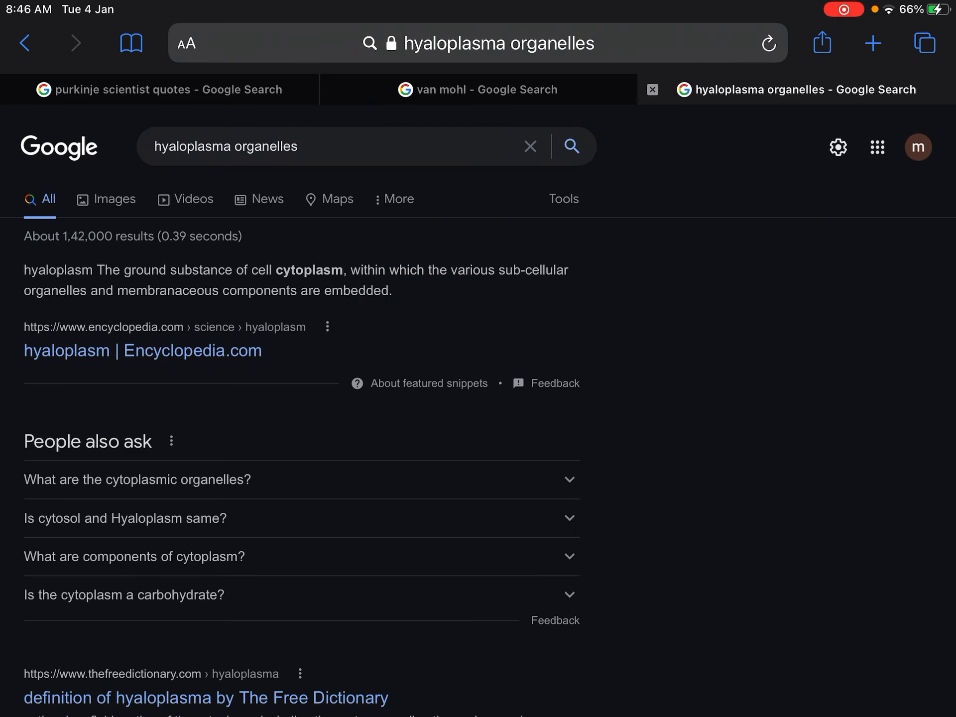
left_click(225, 145)
type("ergastic substances")
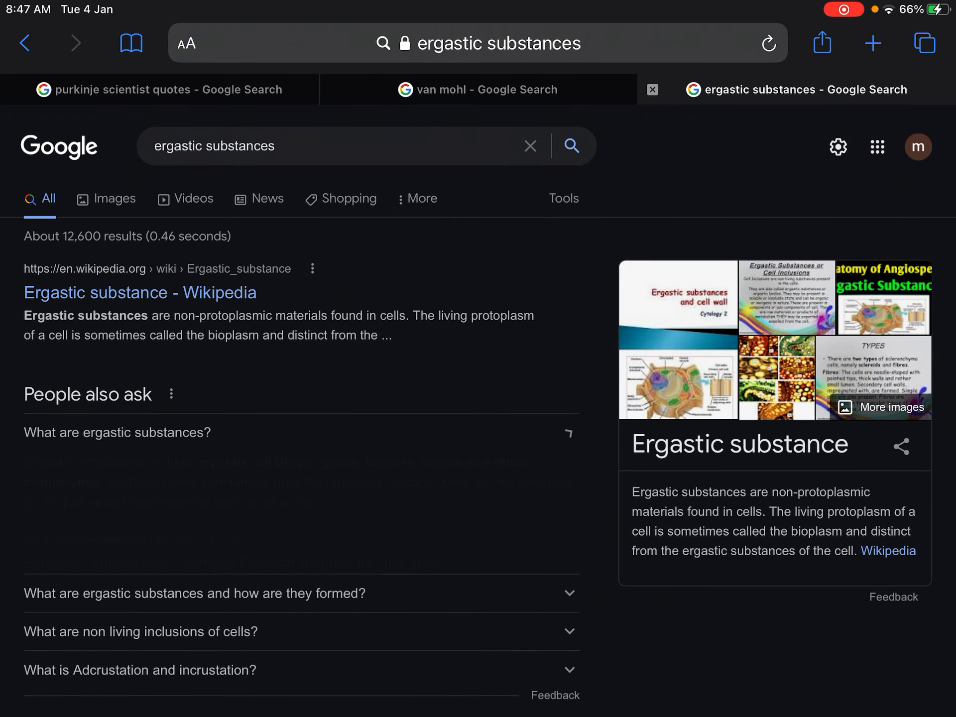
Search Google for 'are cell organelles living'
left_click(117, 433)
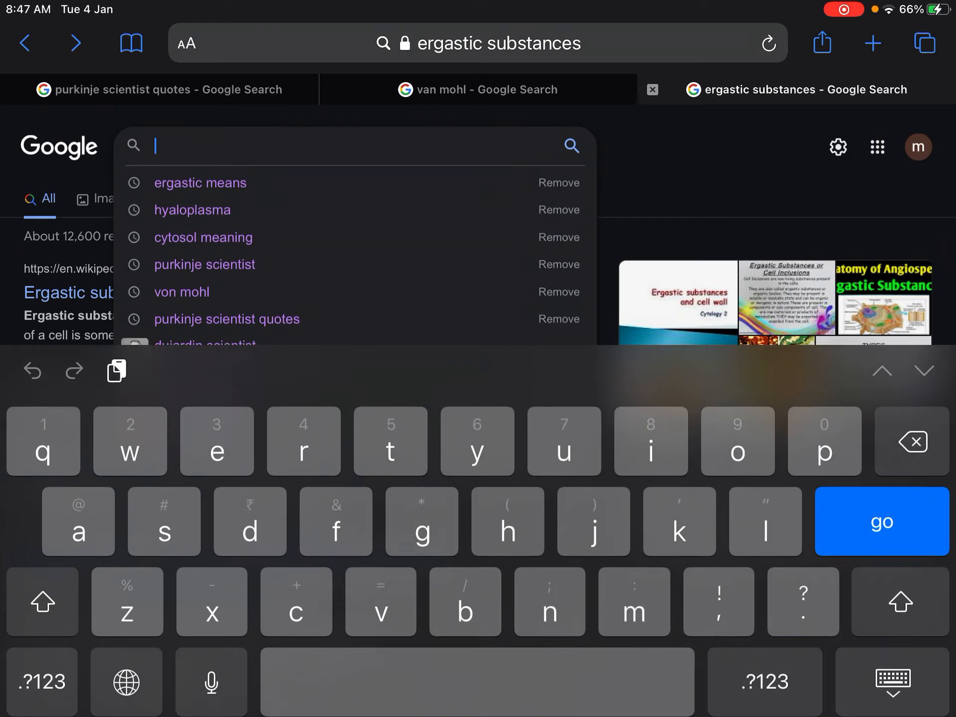
type("are cell o")
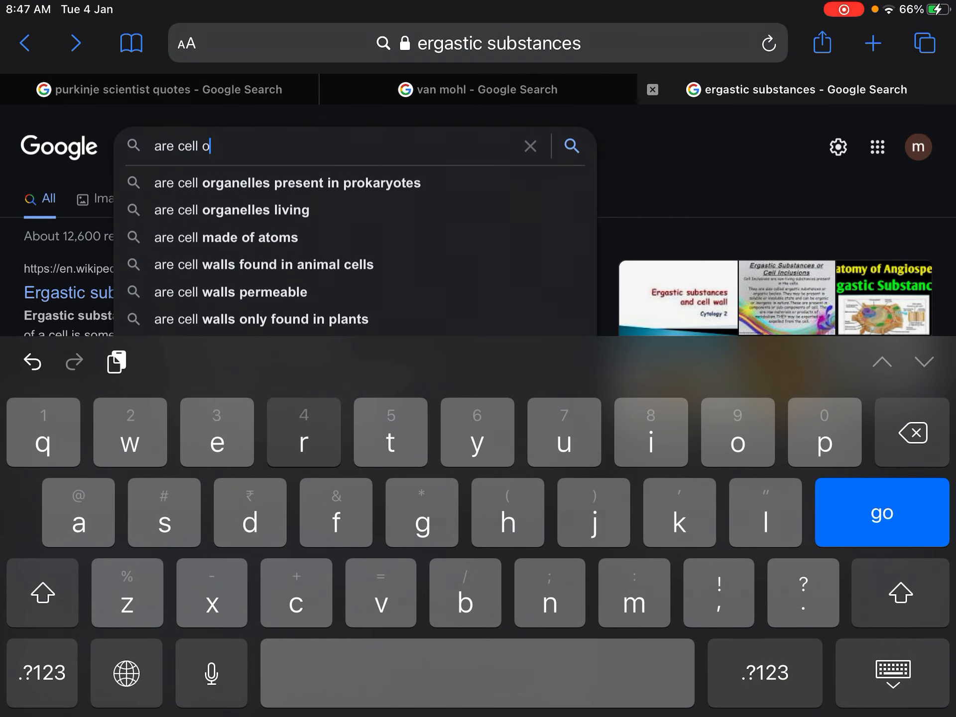
left_click(232, 210)
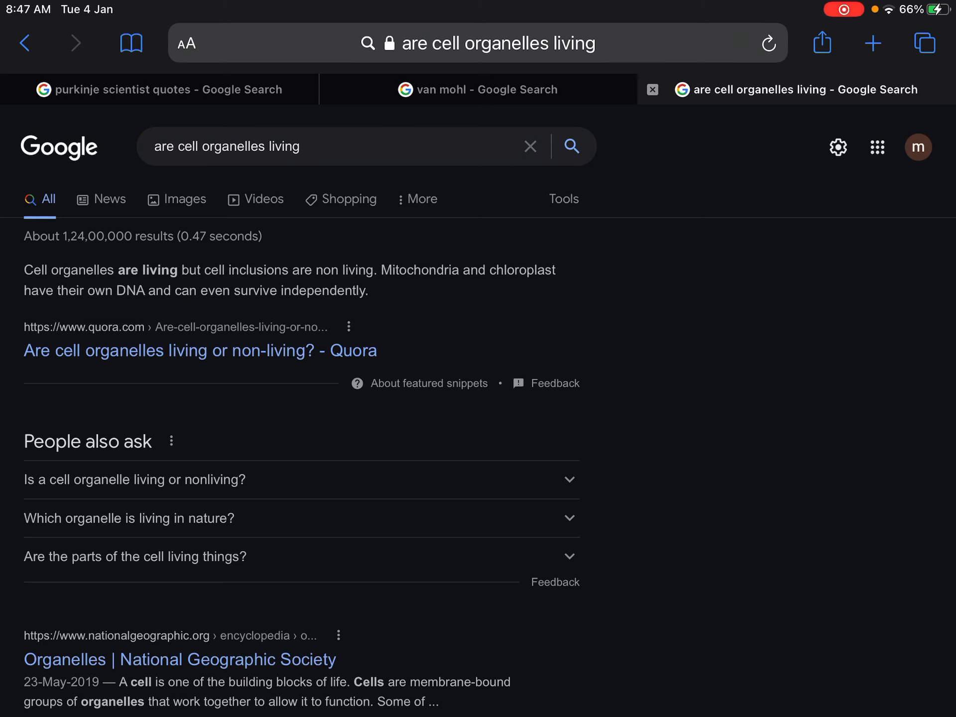
Expand the People also ask answer on living organelles and read down the results
left_click(134, 479)
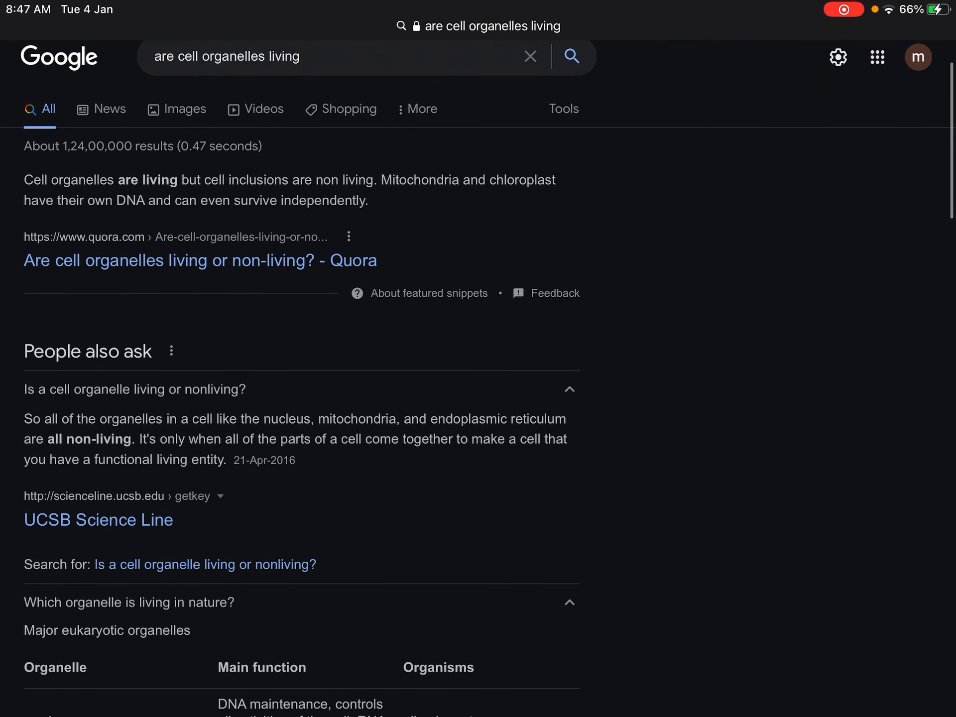
scroll("down", 3)
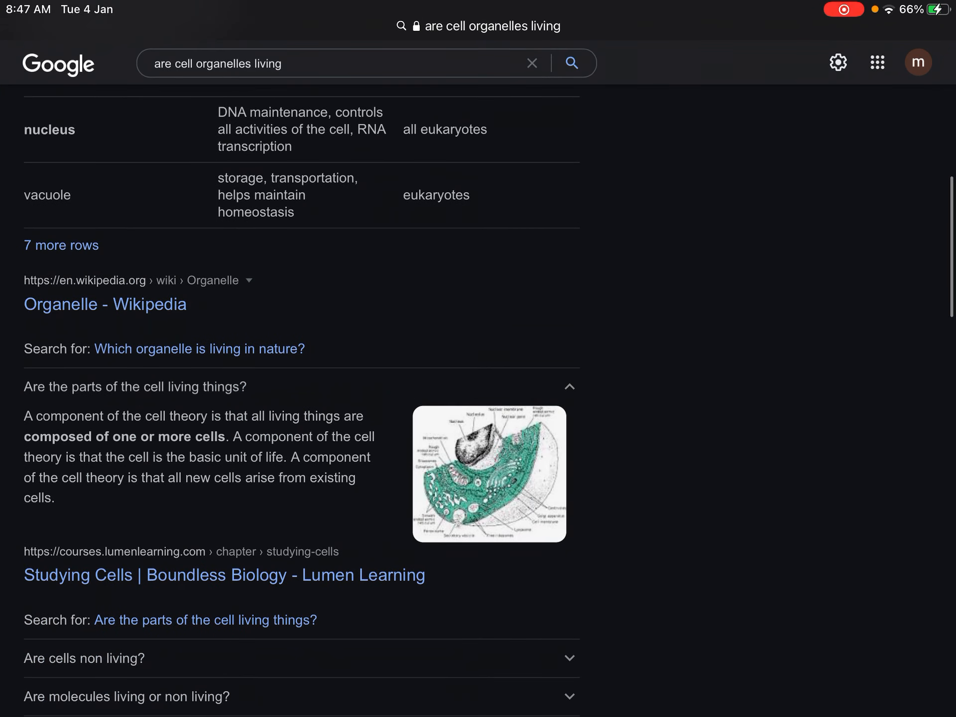
scroll("down", 3)
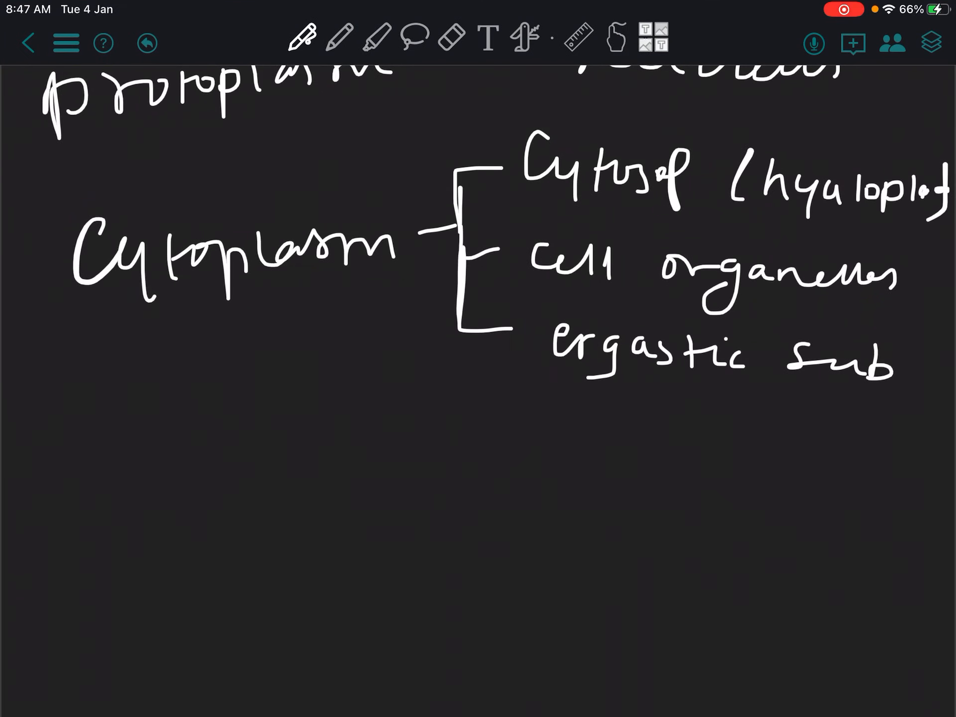
Switch back to Noteshelf to write 'ergastic sub' on the third branch
left_click(616, 39)
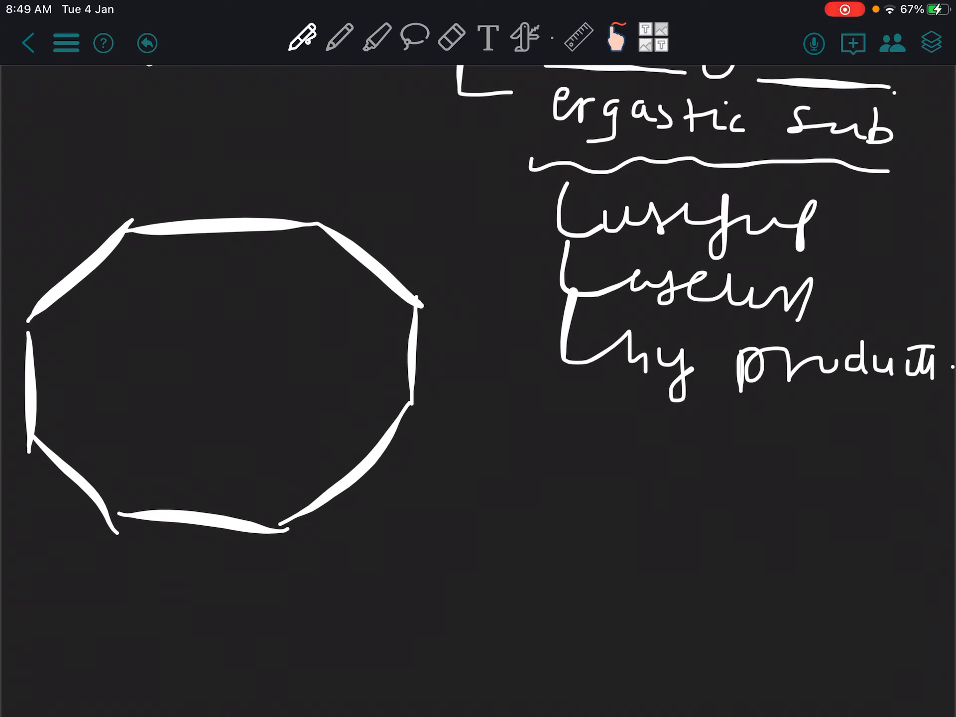
Draw an inner outline inside the cell wall and fill part of the band blue
left_click_drag(134, 278, 256, 271)
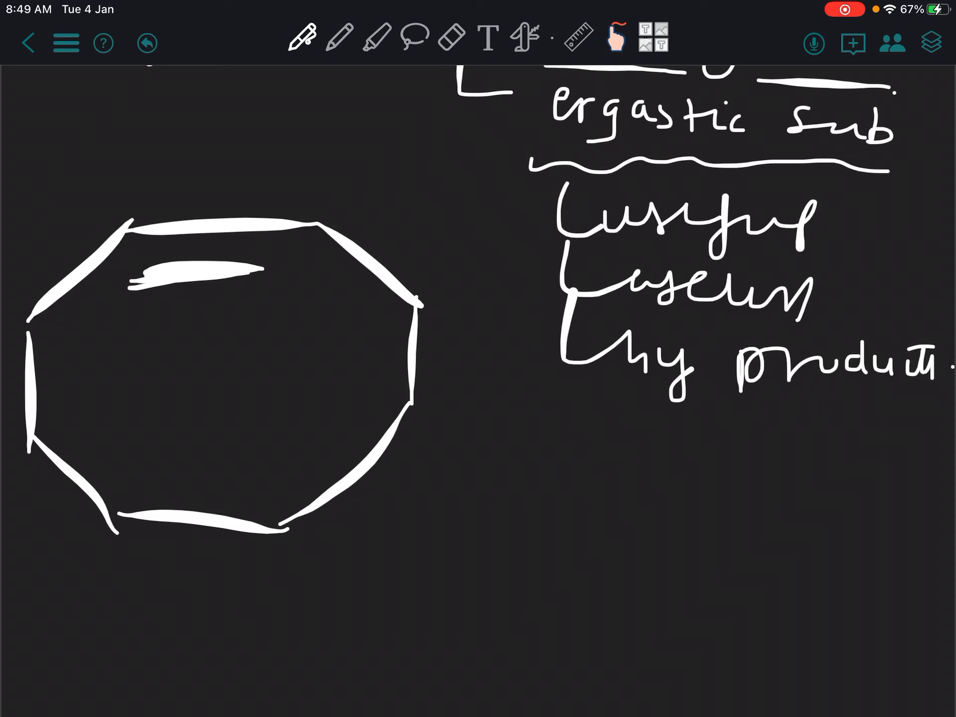
left_click_drag(121, 275, 121, 476)
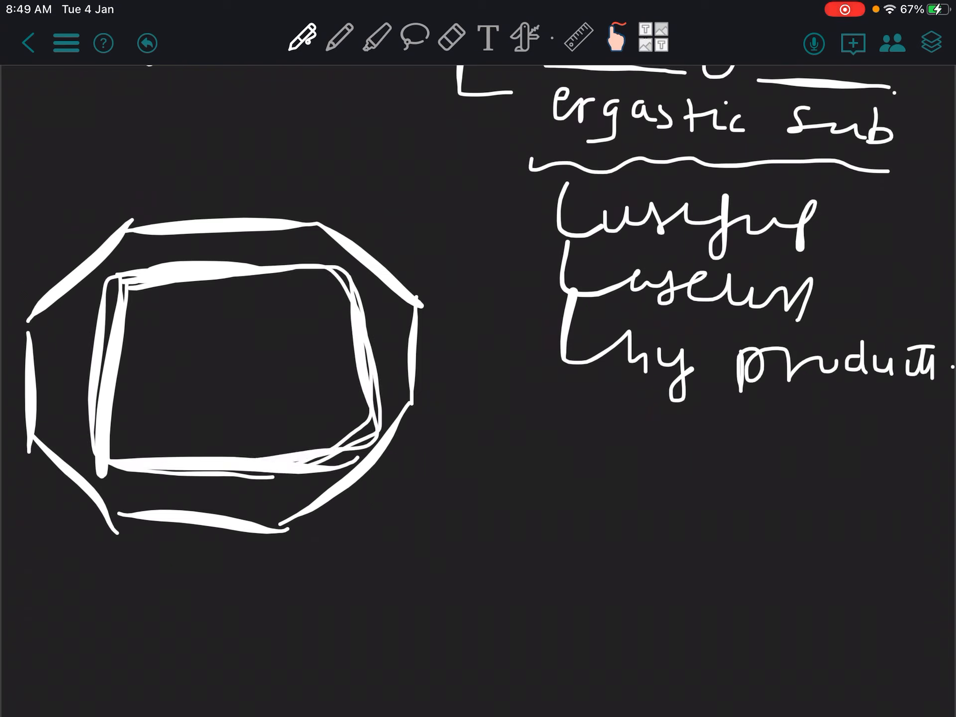
left_click(523, 39)
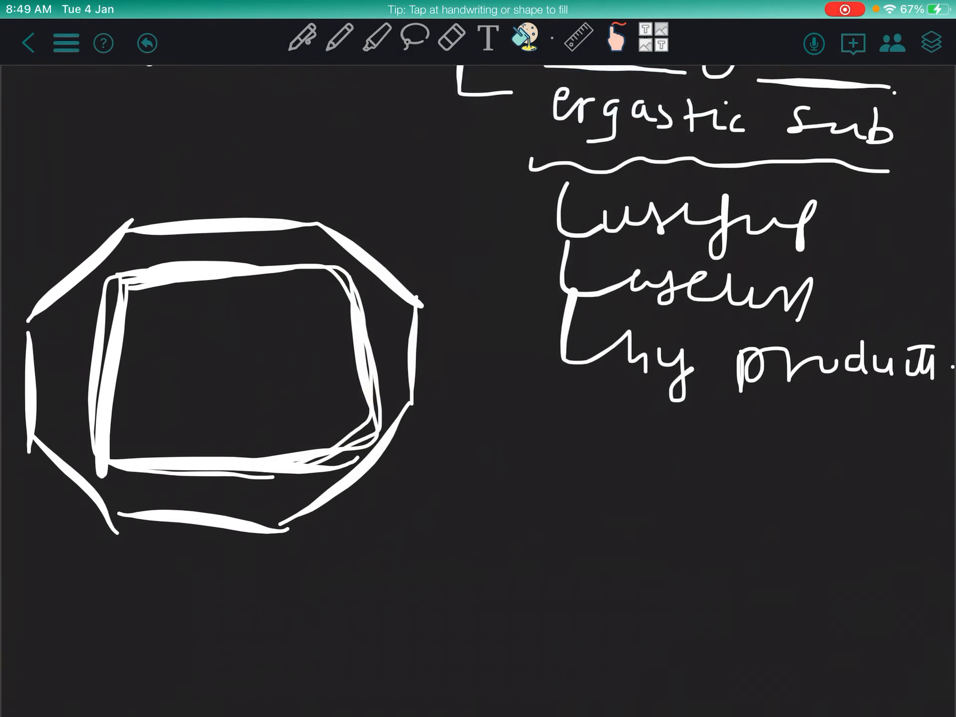
left_click(269, 261)
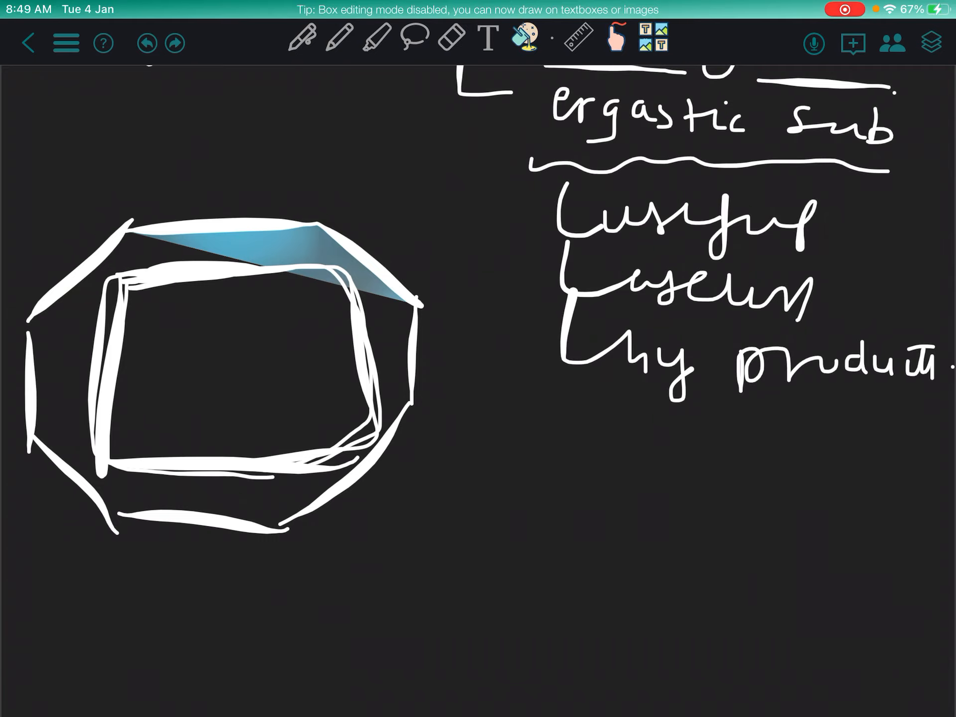
Shade the left, right and lower parts of the cytoplasm band with blue pen strokes
left_click(301, 41)
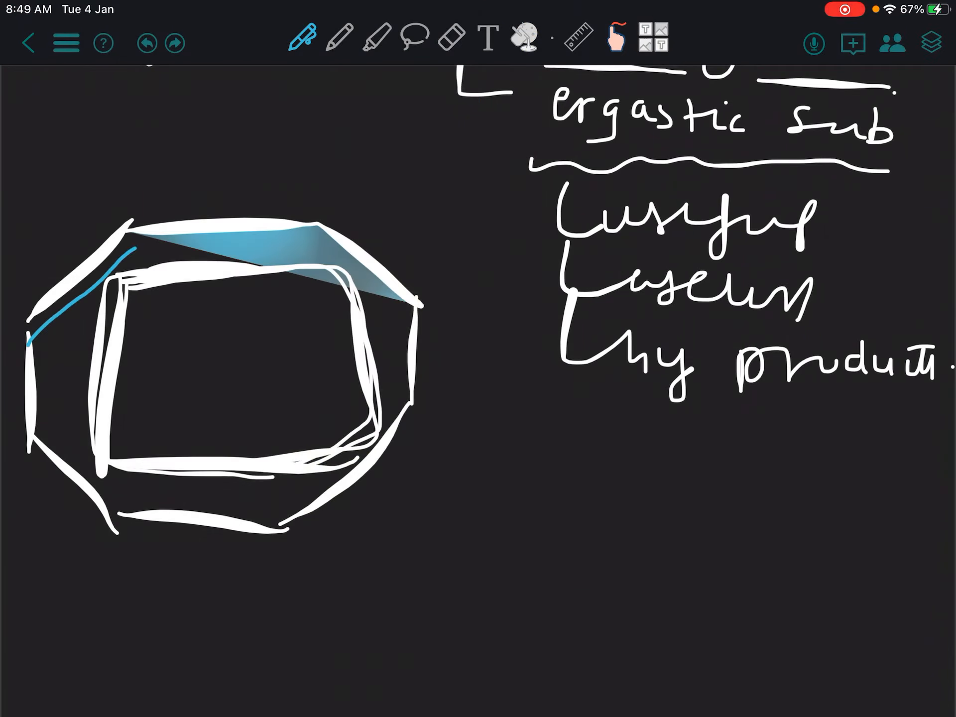
left_click_drag(33, 342, 208, 241)
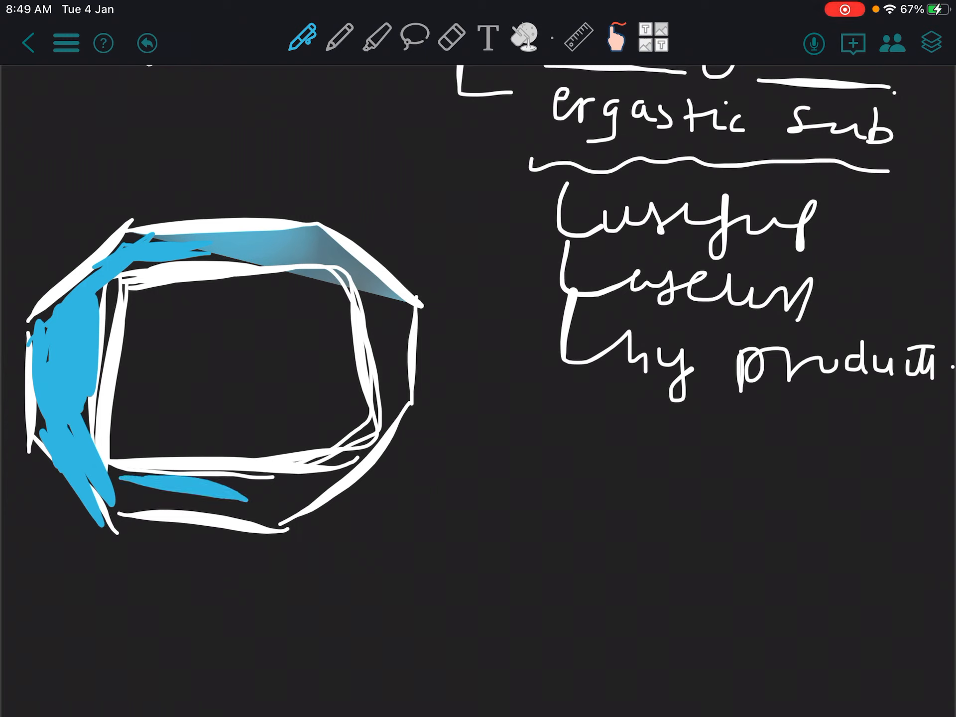
left_click_drag(122, 482, 299, 495)
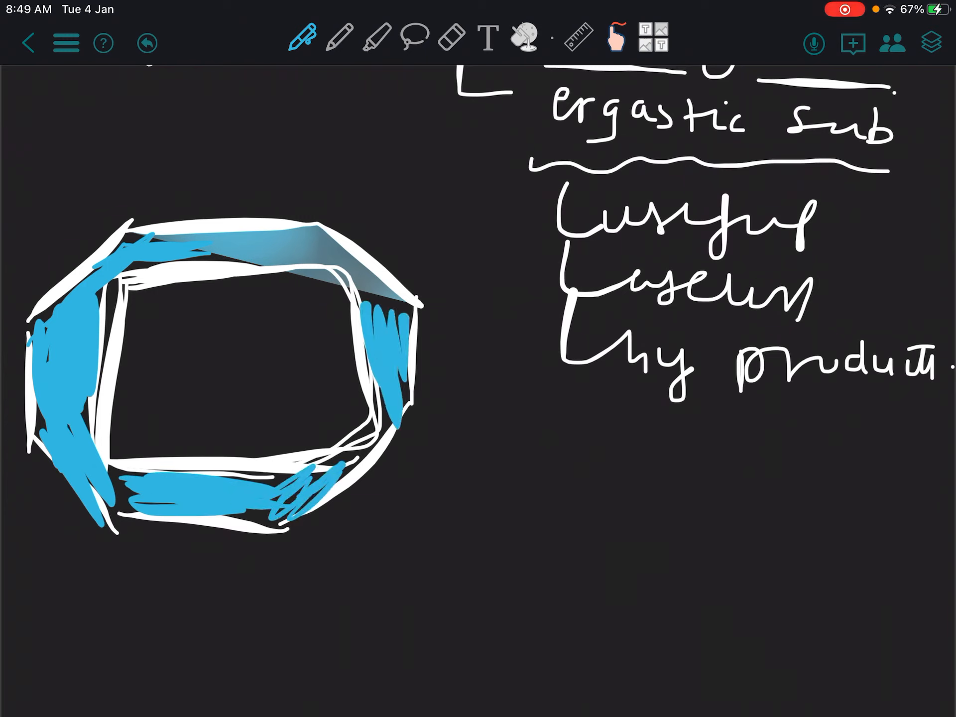
left_click(301, 38)
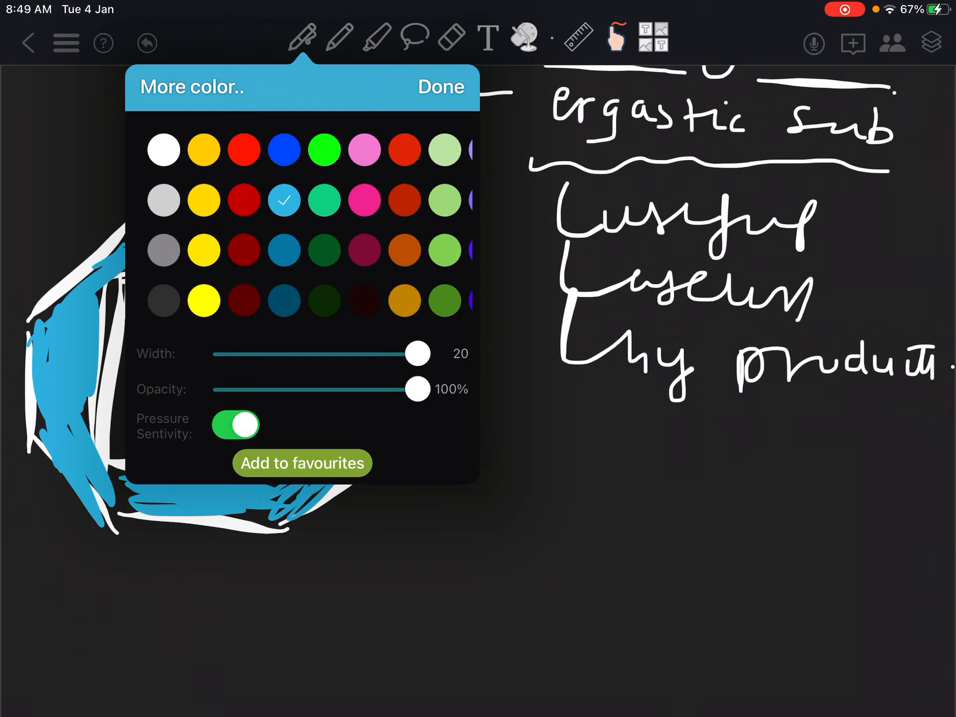
With yellow ink, draw a pointer line from the cytoplasm and label it 'primordial utricle'
left_click(441, 86)
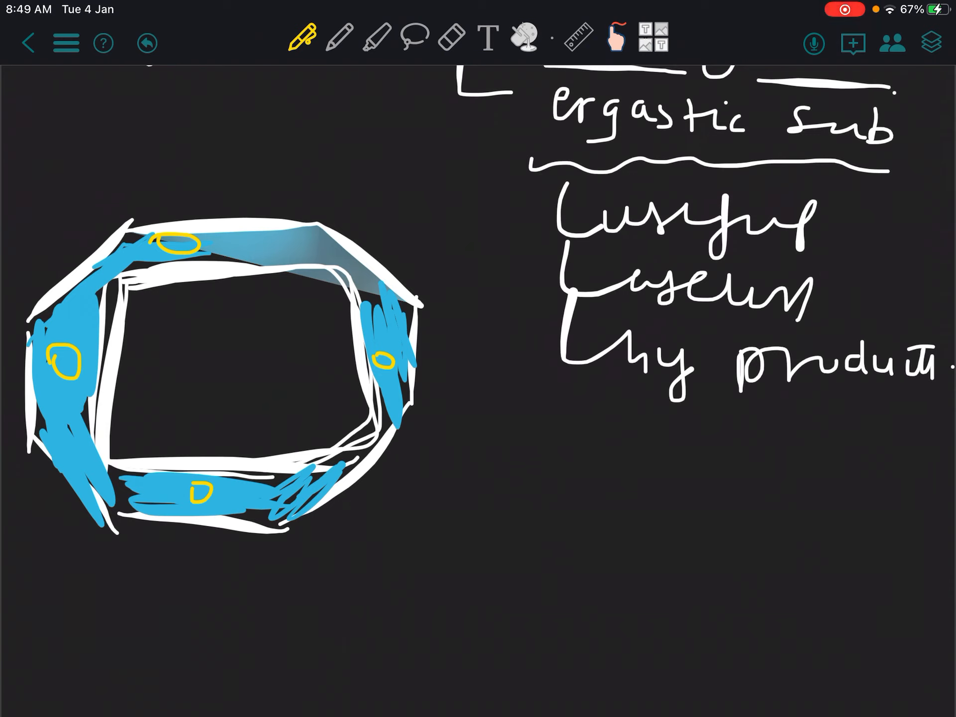
left_click_drag(313, 463, 482, 549)
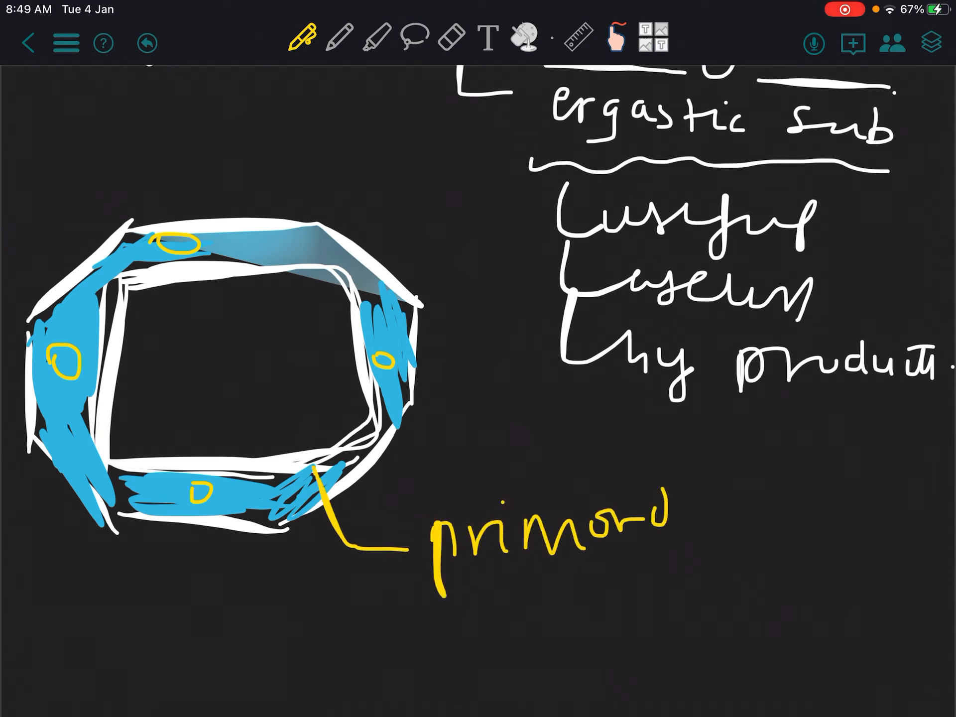
type("ial")
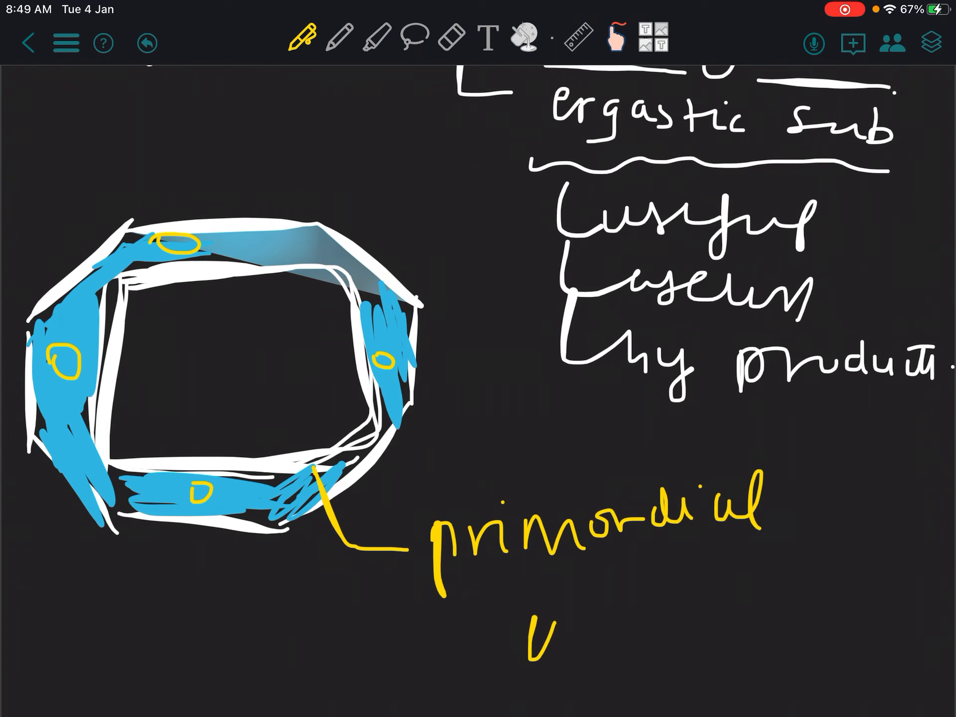
type("utricle")
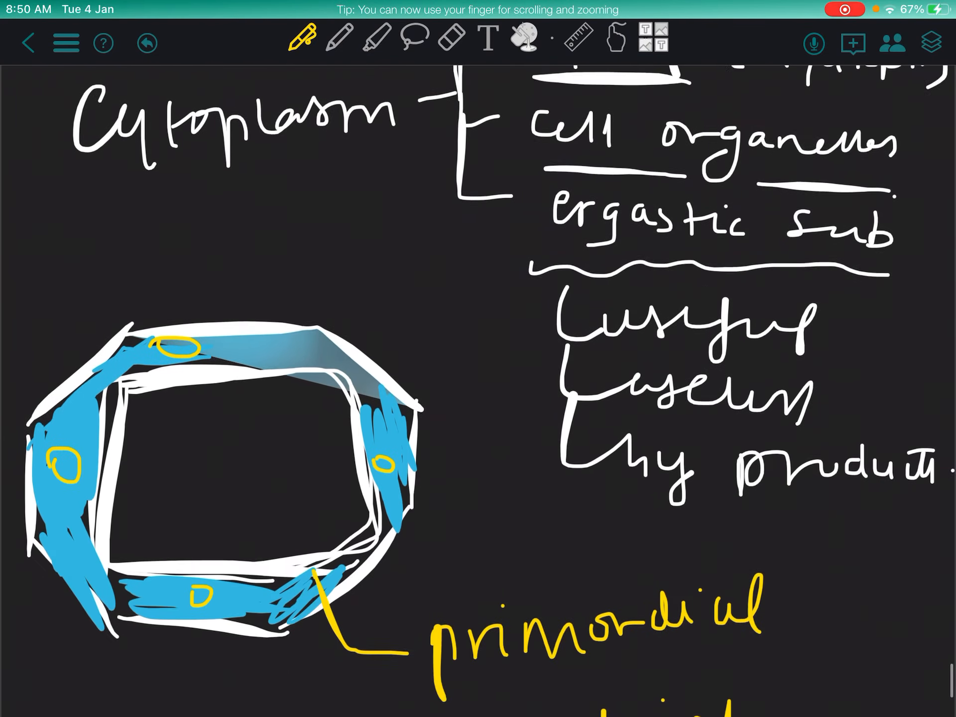
Scroll the note to review the Cytoplasm outline before switching to YouTube
scroll("down", 3)
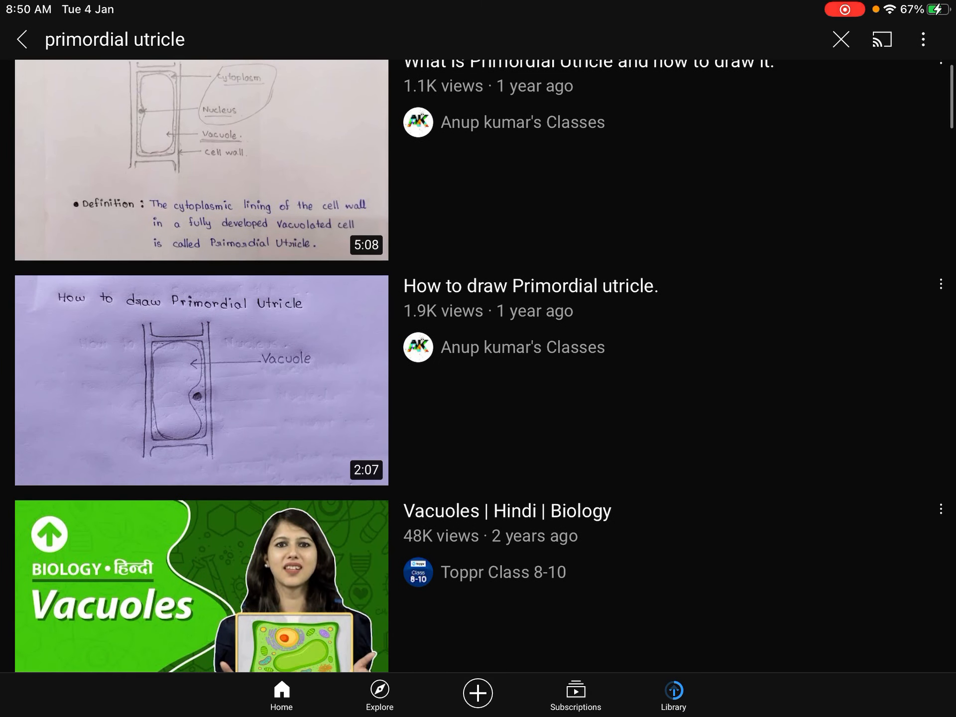
Scroll the YouTube results and start the How to draw Primordial utricle video
scroll("down", 3)
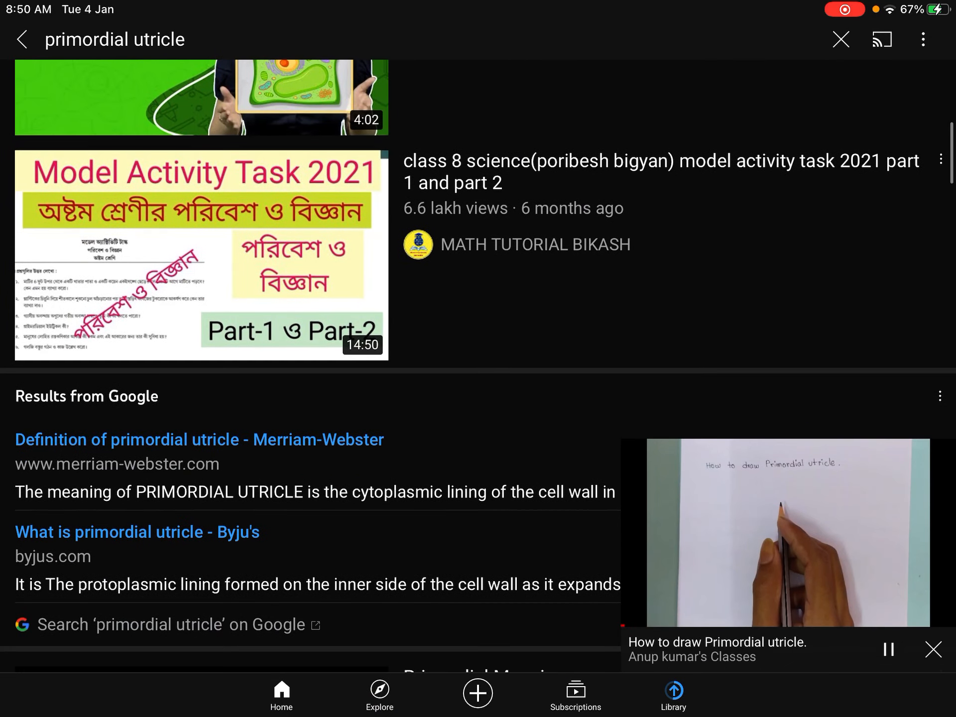
scroll("down", 3)
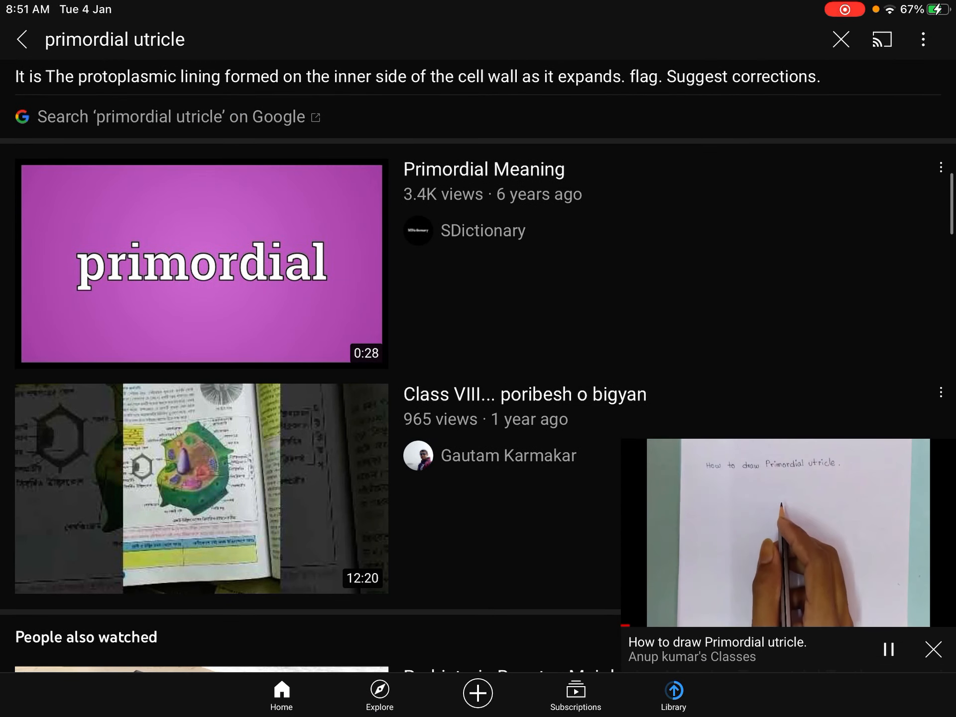
left_click(785, 536)
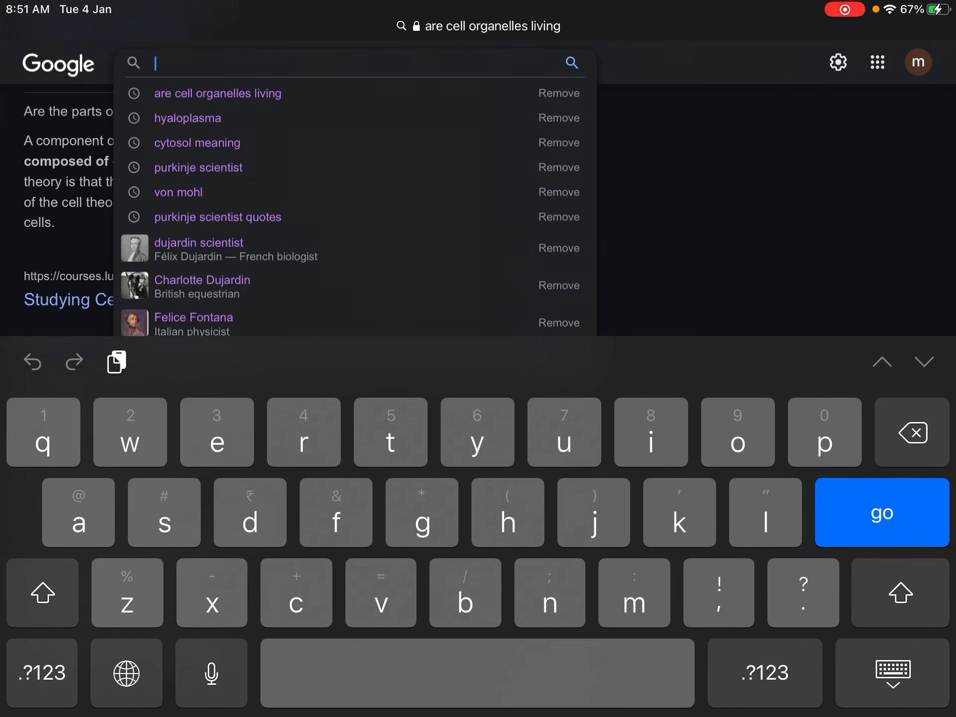
Search Google for 'viscou' and pick a viscosity suggestion
type("viscou")
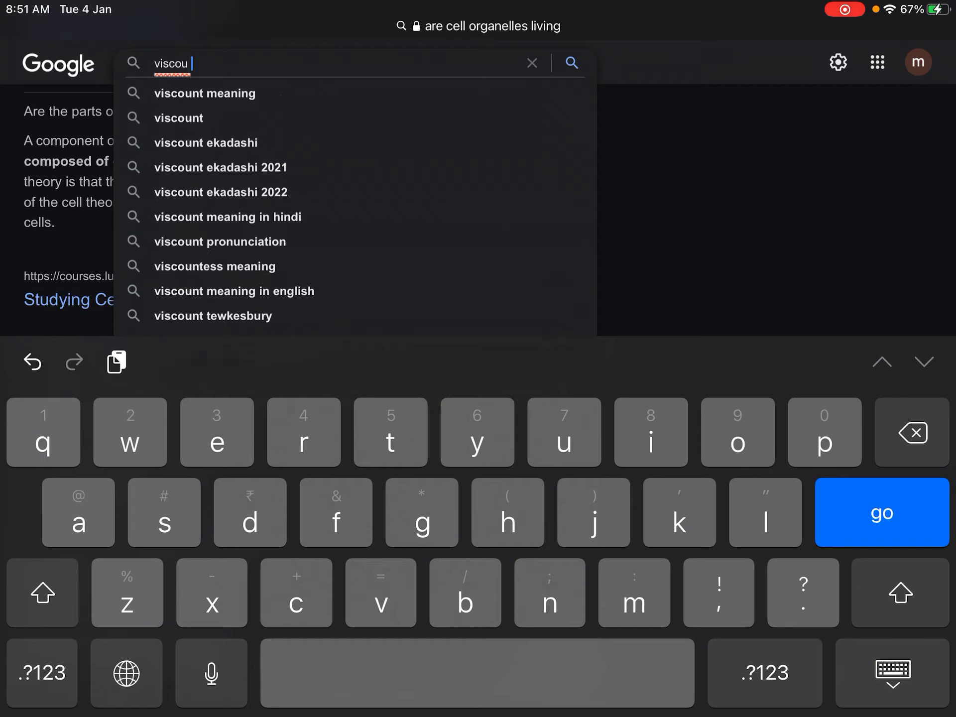
left_click(204, 94)
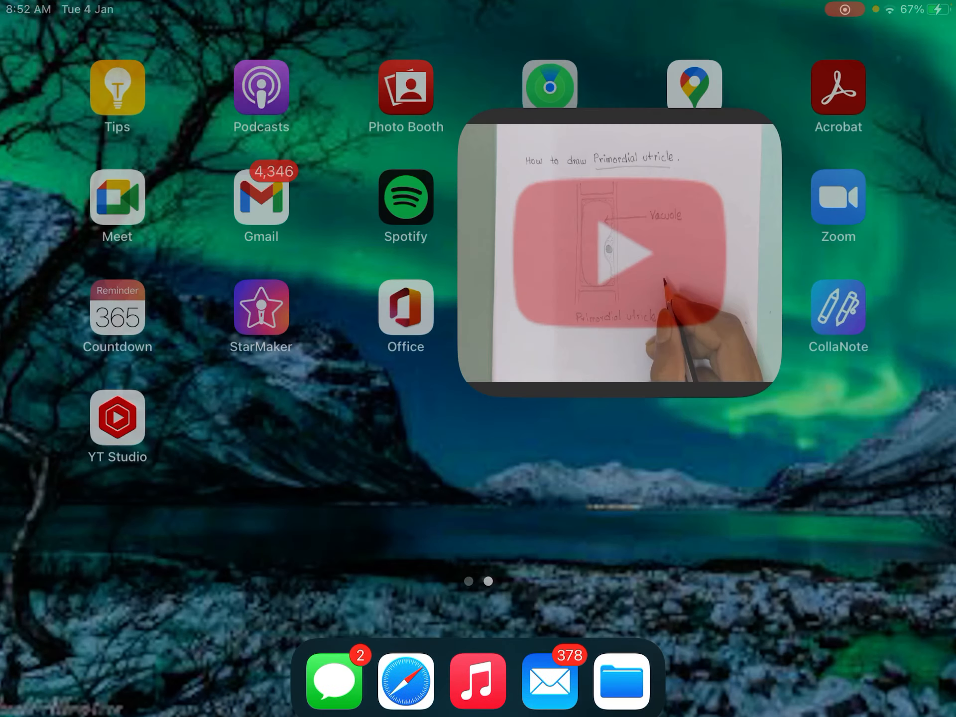
Return to YouTube and play the Understanding Viscosity video in the mini player
left_click(620, 243)
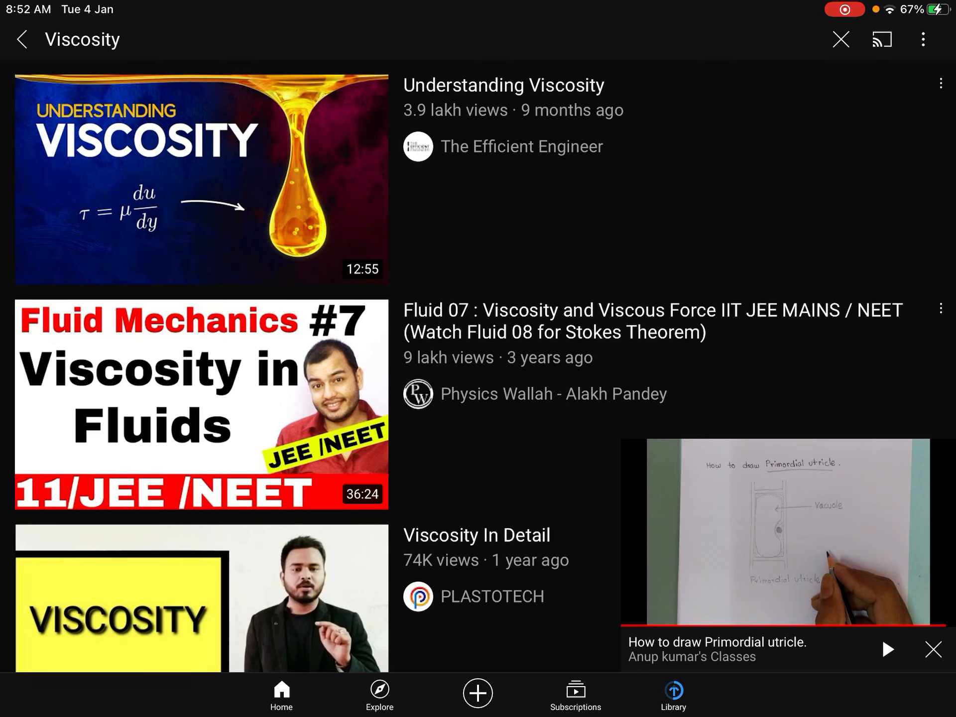
left_click(935, 650)
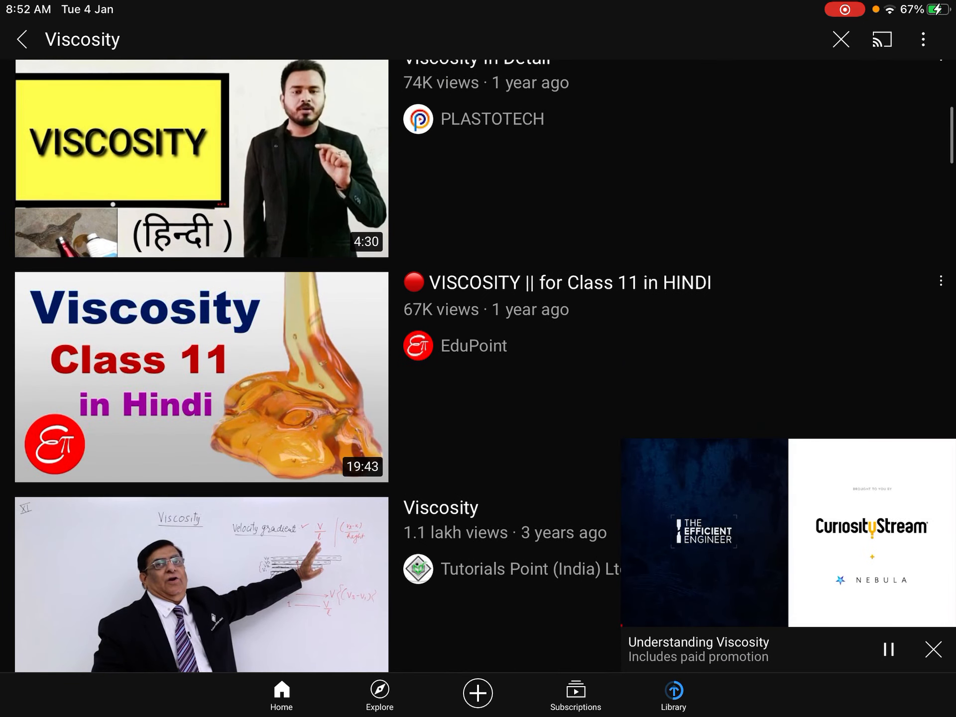
Scroll through the rest of the viscosity search results
scroll("down", 3)
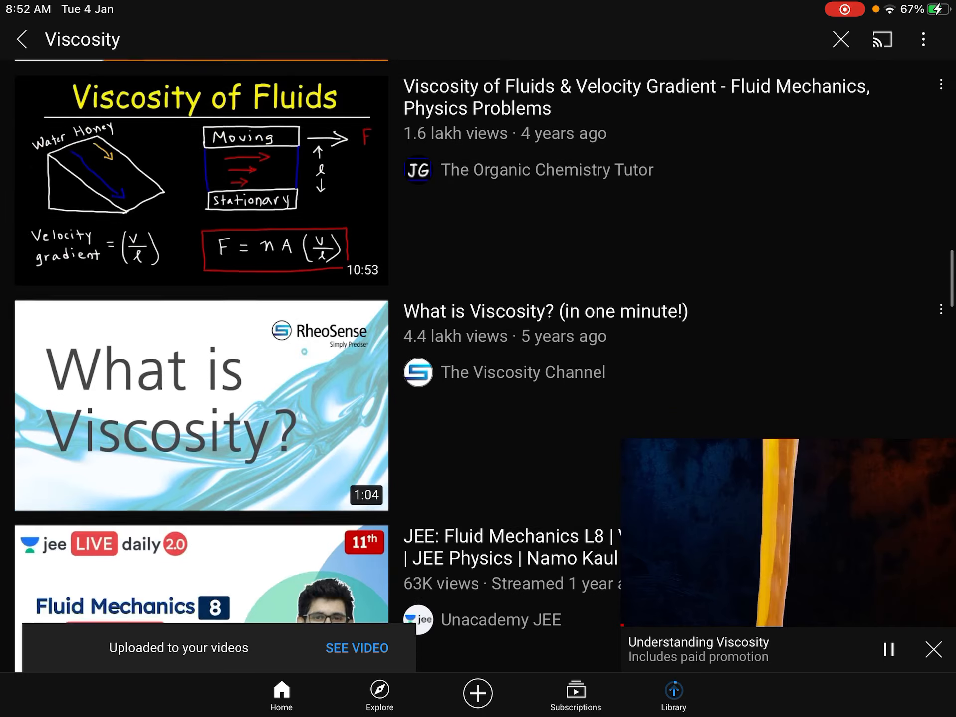
scroll("down", 3)
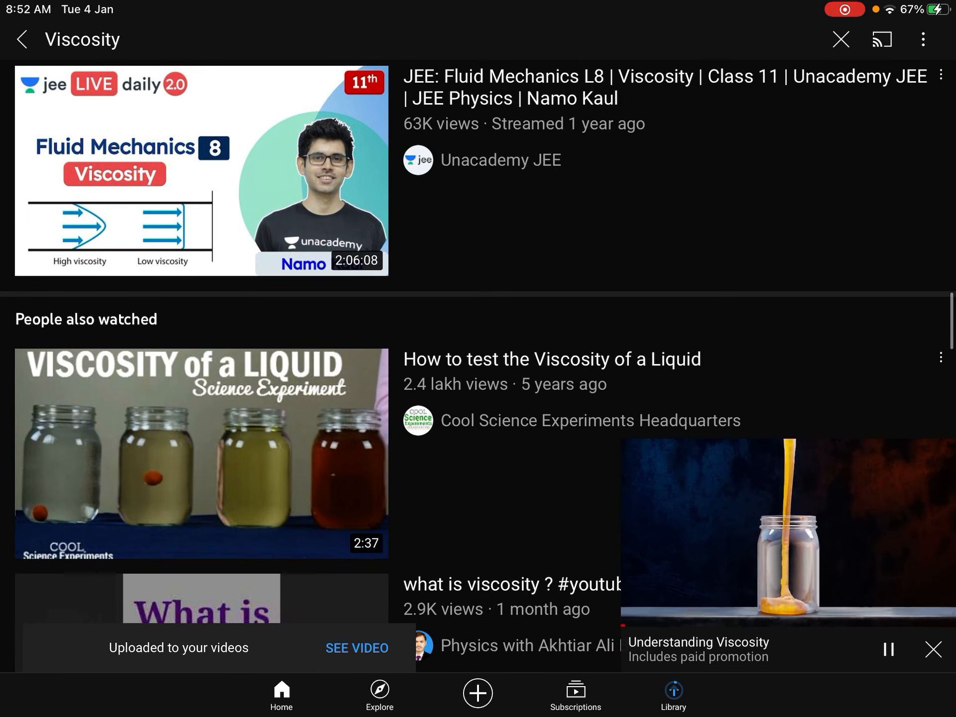
scroll("down", 3)
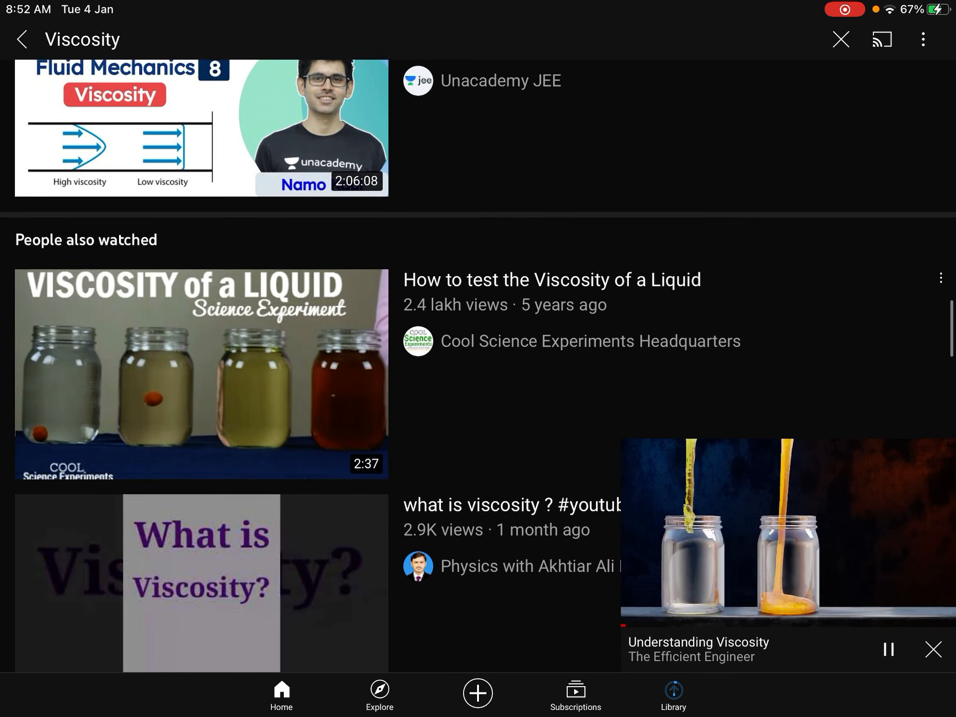
scroll("down", 3)
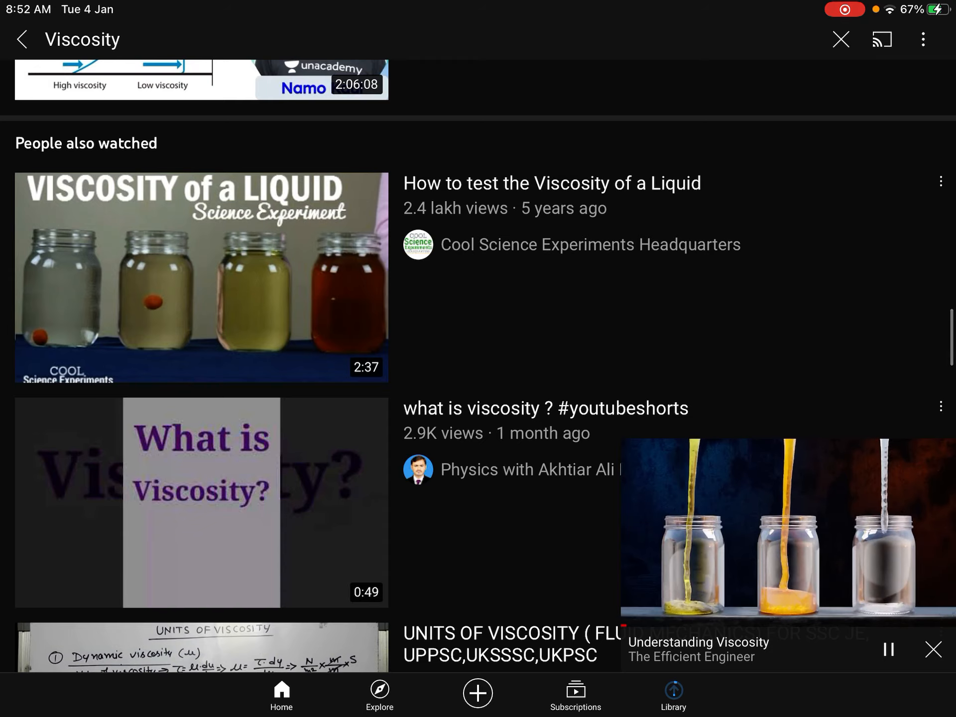